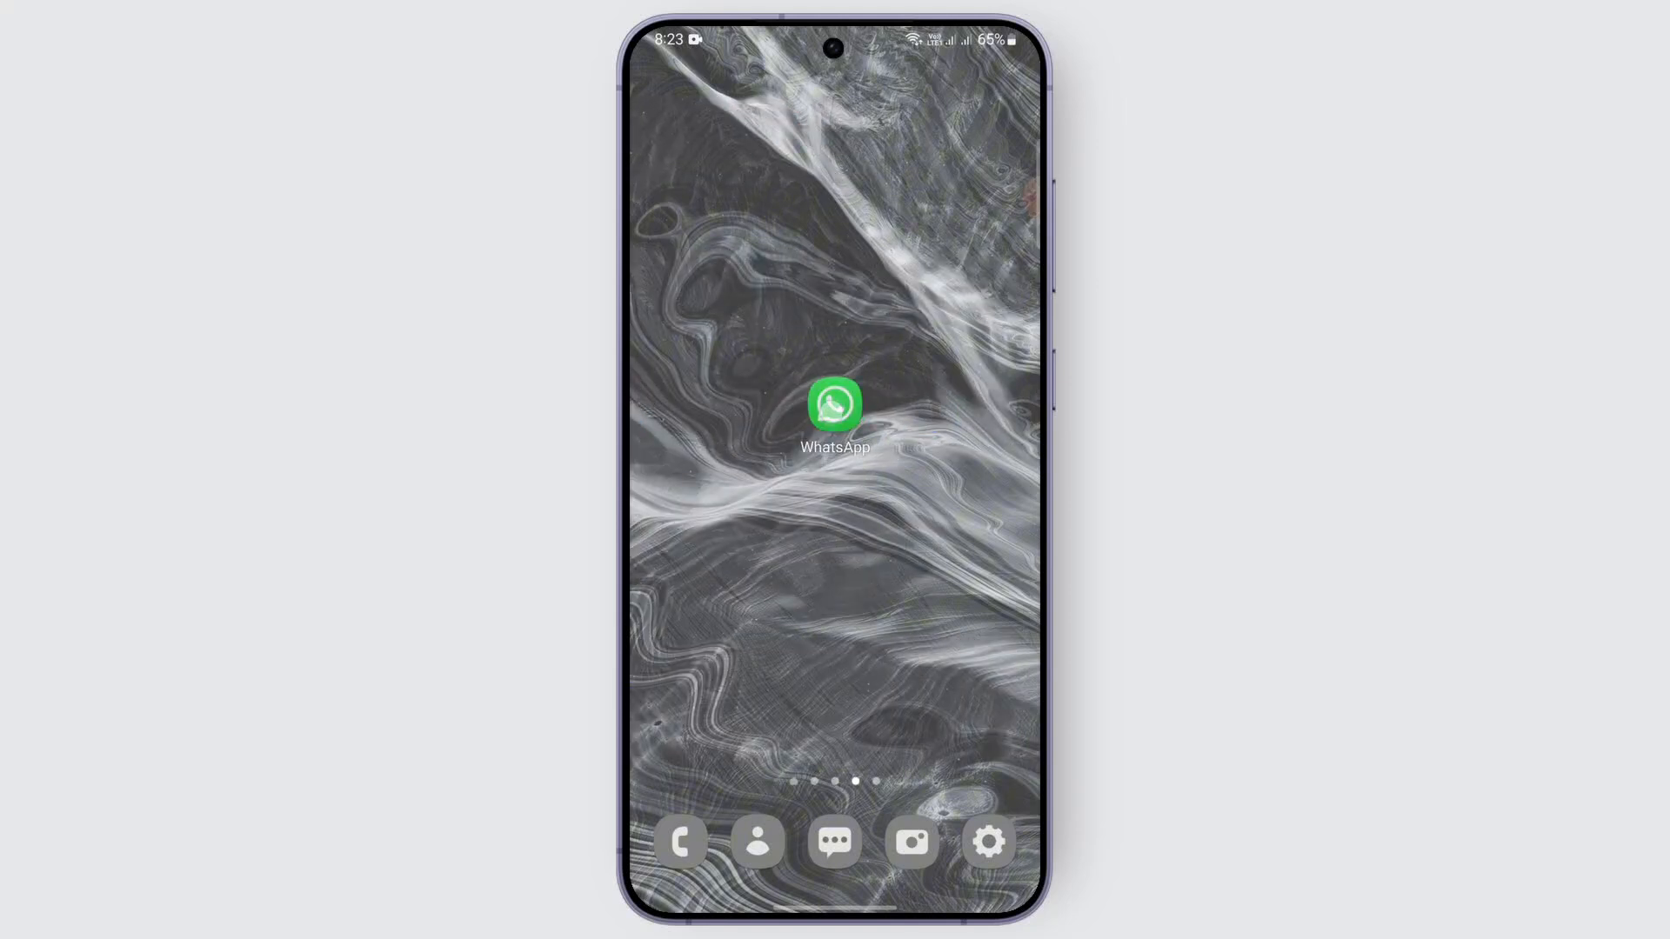
# Step: Launch WhatsApp from the home screen icon
pyautogui.click(834, 407)
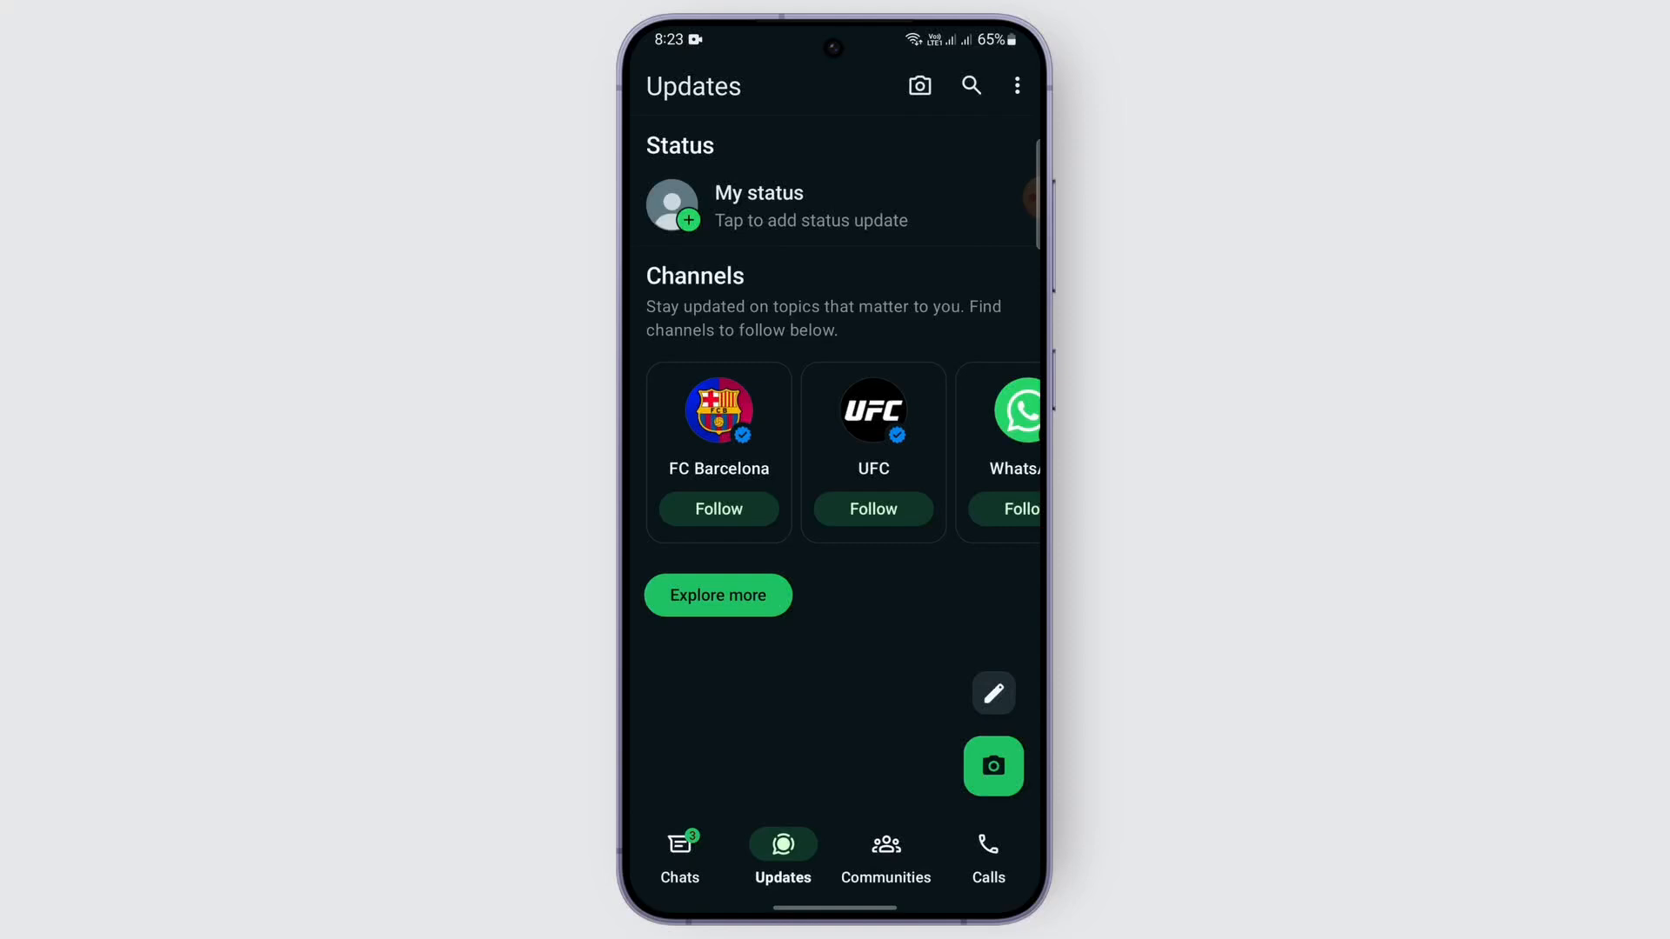
# Step: Reach the Storage and data page via the overflow menu's Settings
pyautogui.click(1016, 85)
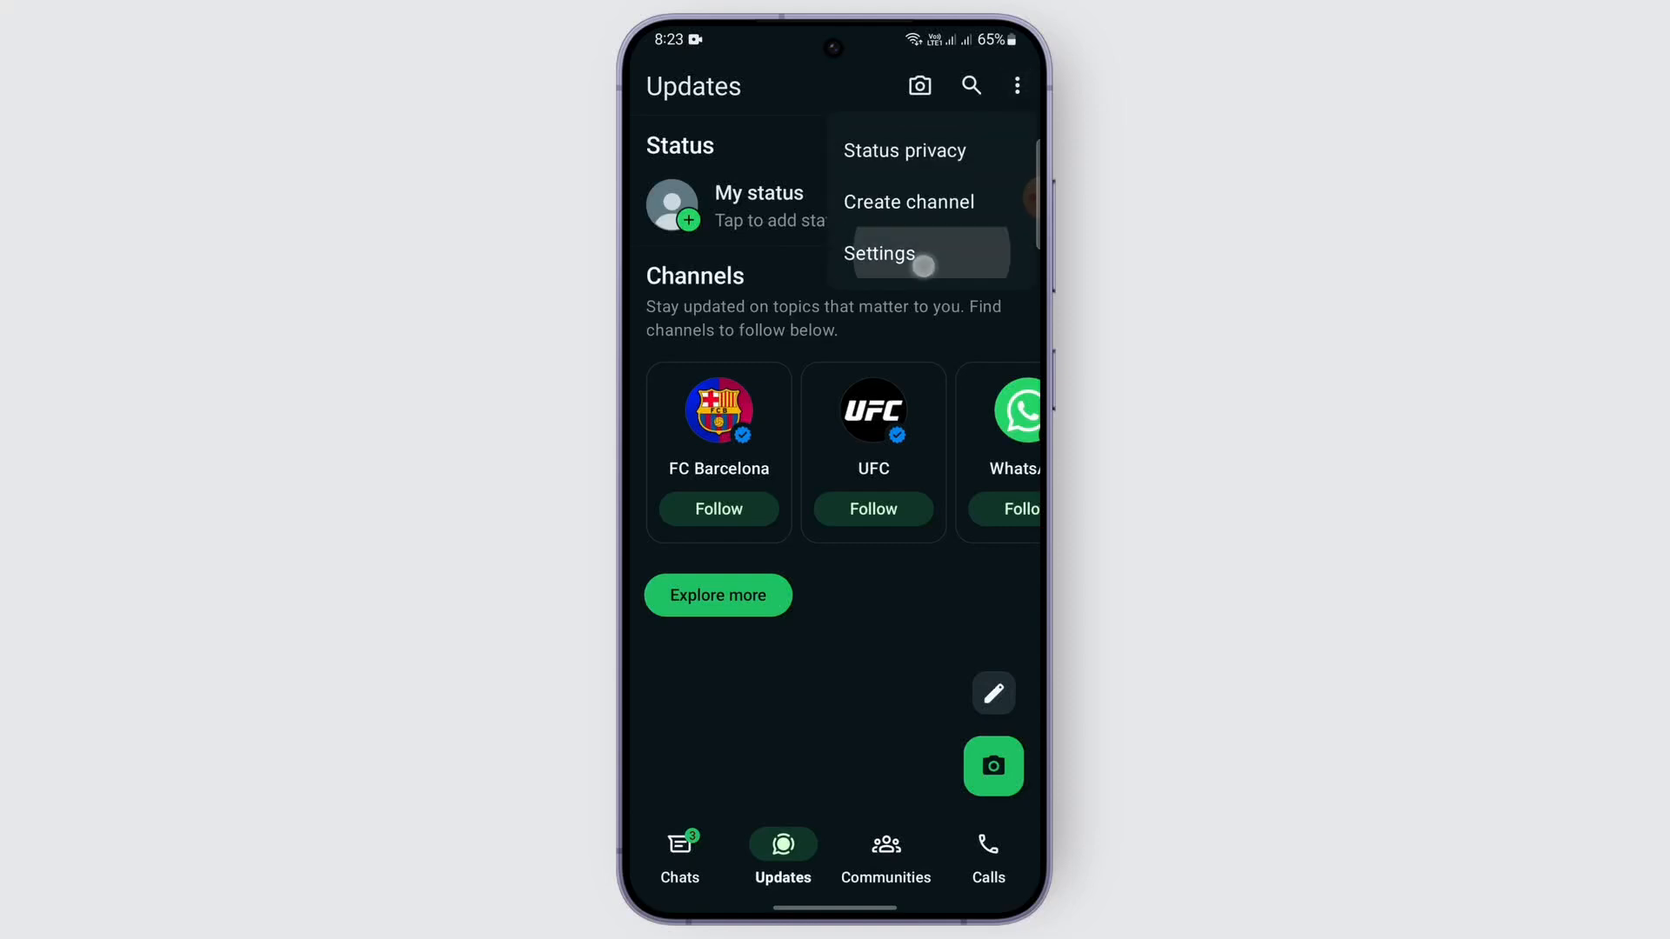
pyautogui.click(881, 254)
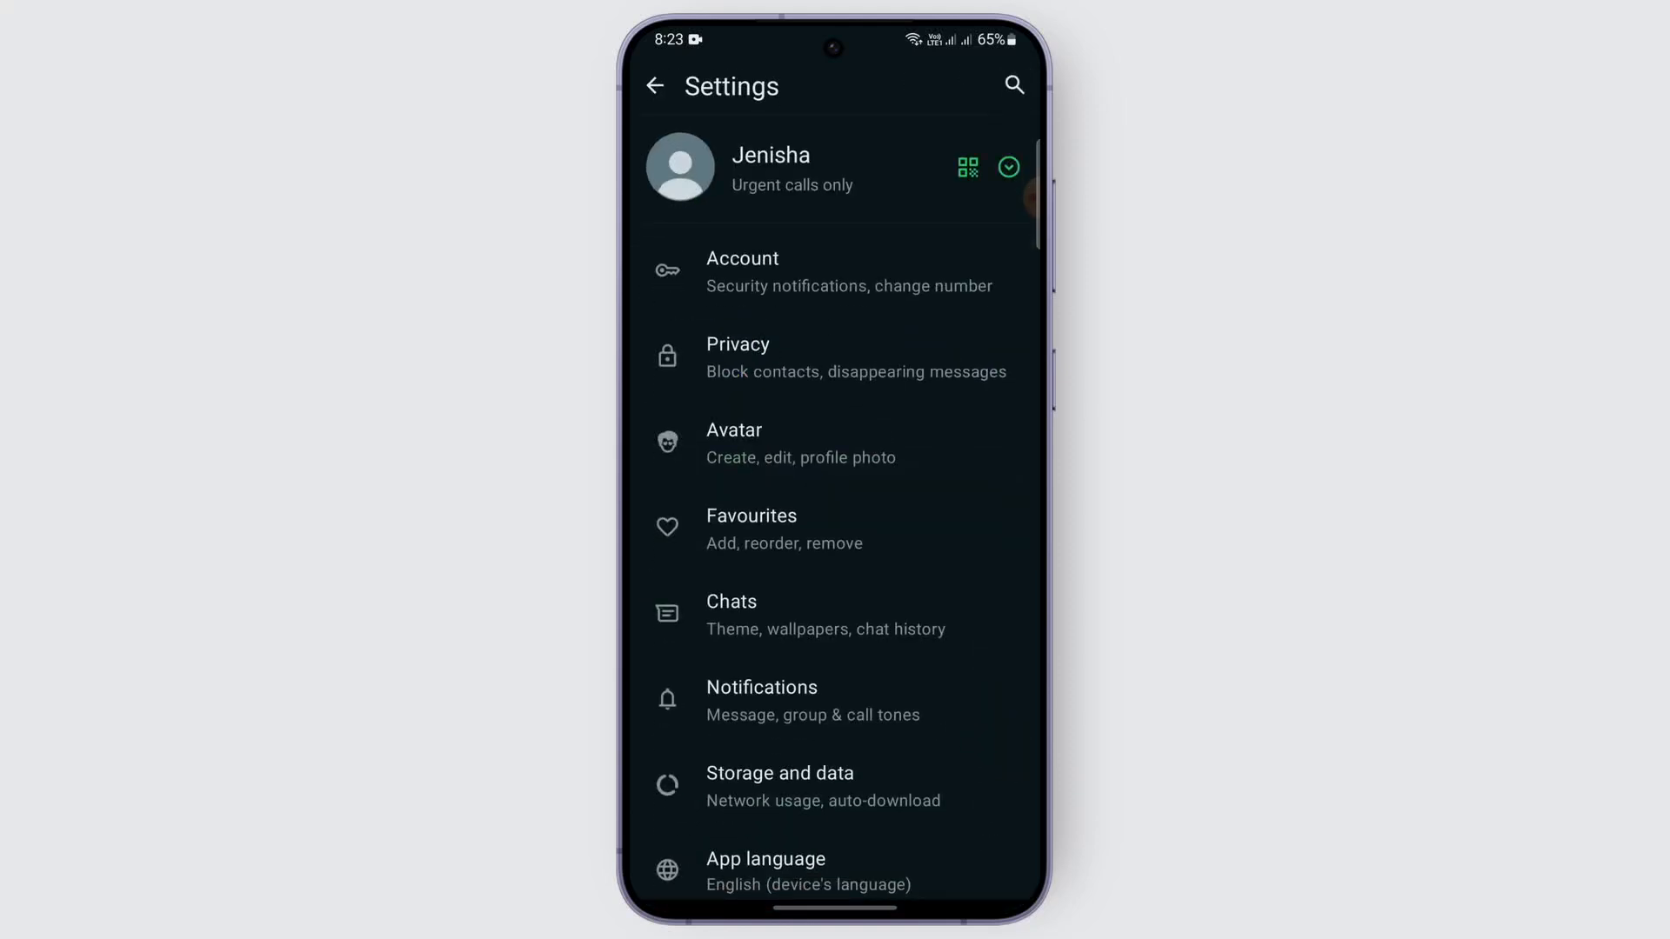
pyautogui.scroll(-3)
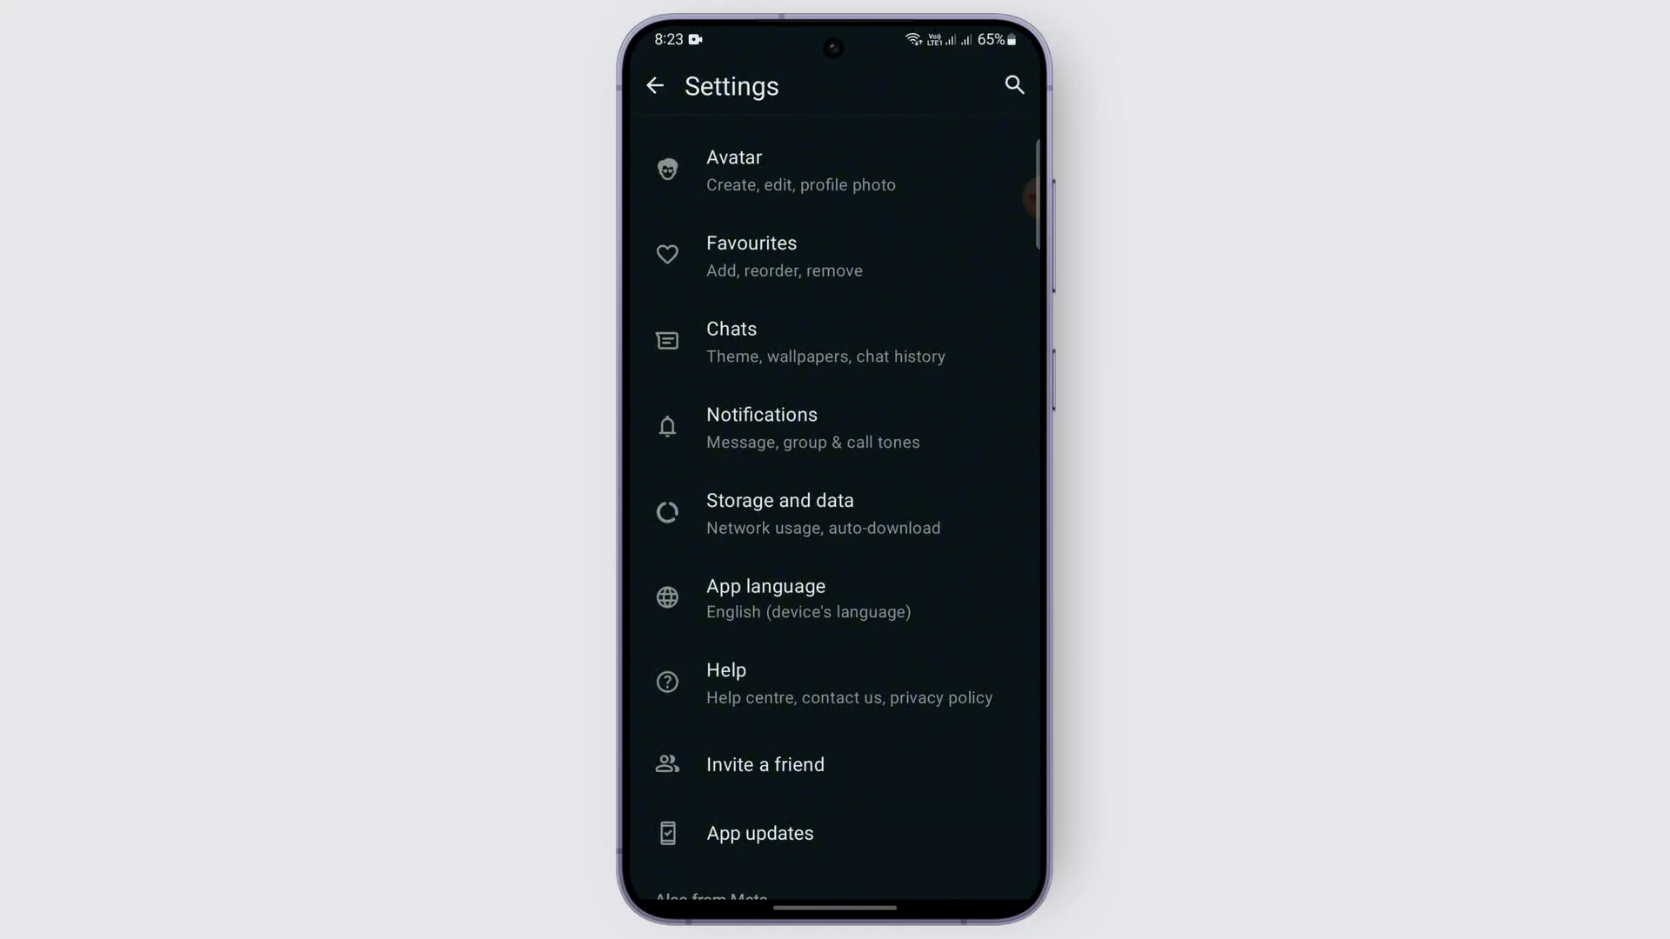
pyautogui.click(779, 511)
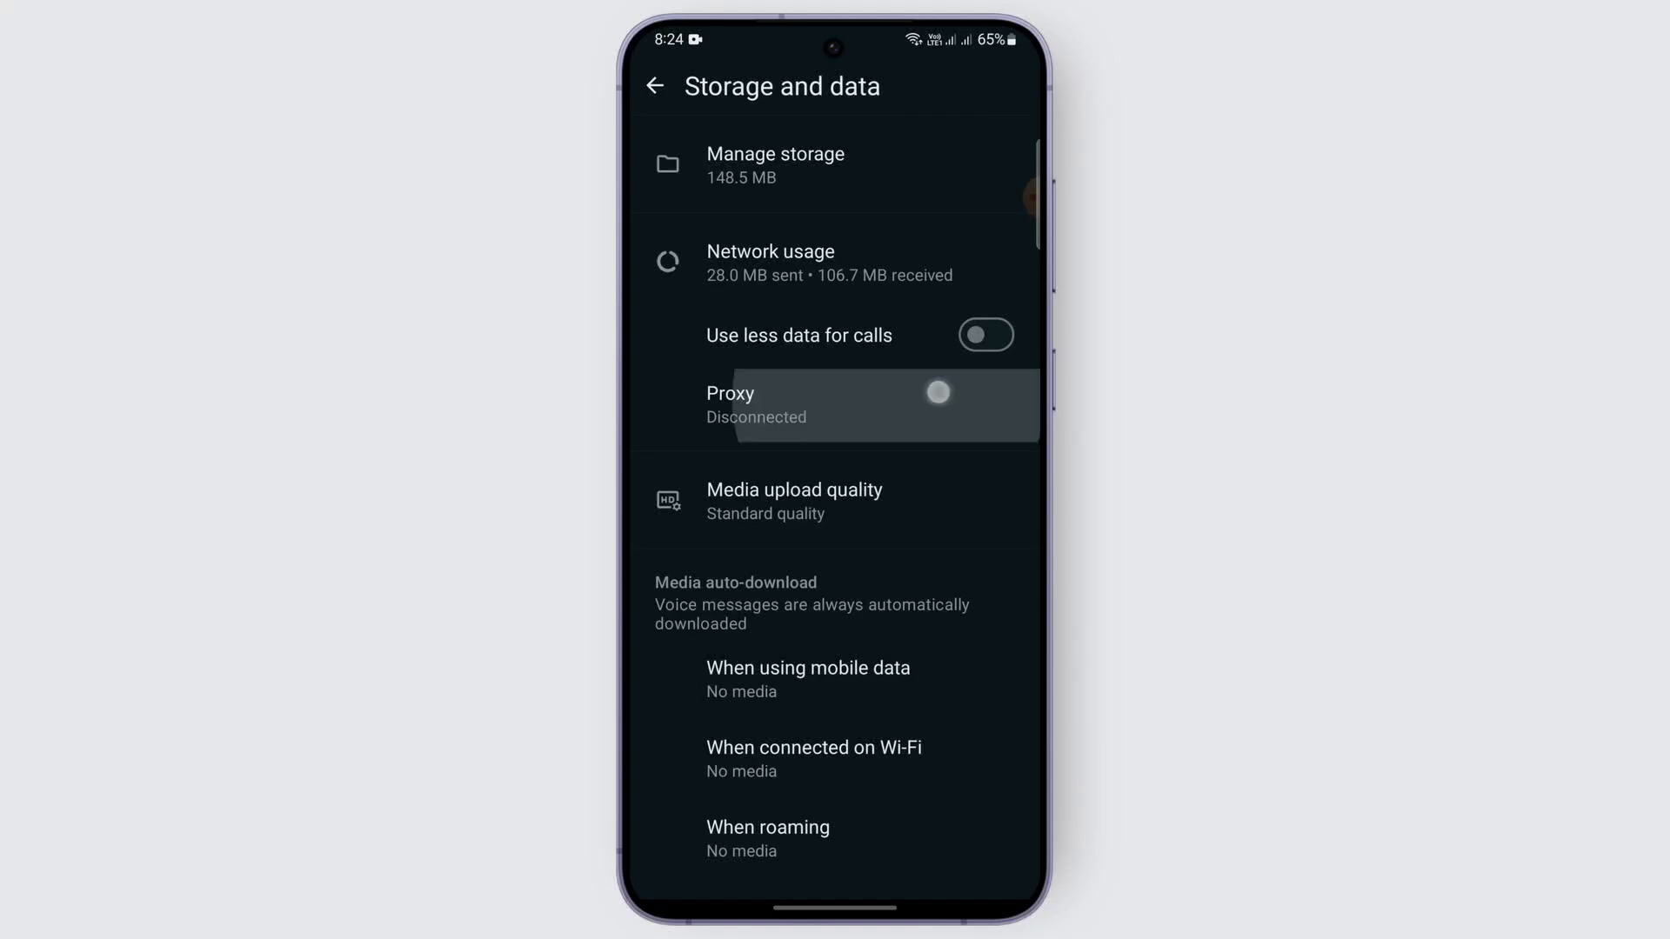
# Step: Enable Use proxy with address 1.1.1.1:443 on the Proxy page
pyautogui.click(794, 406)
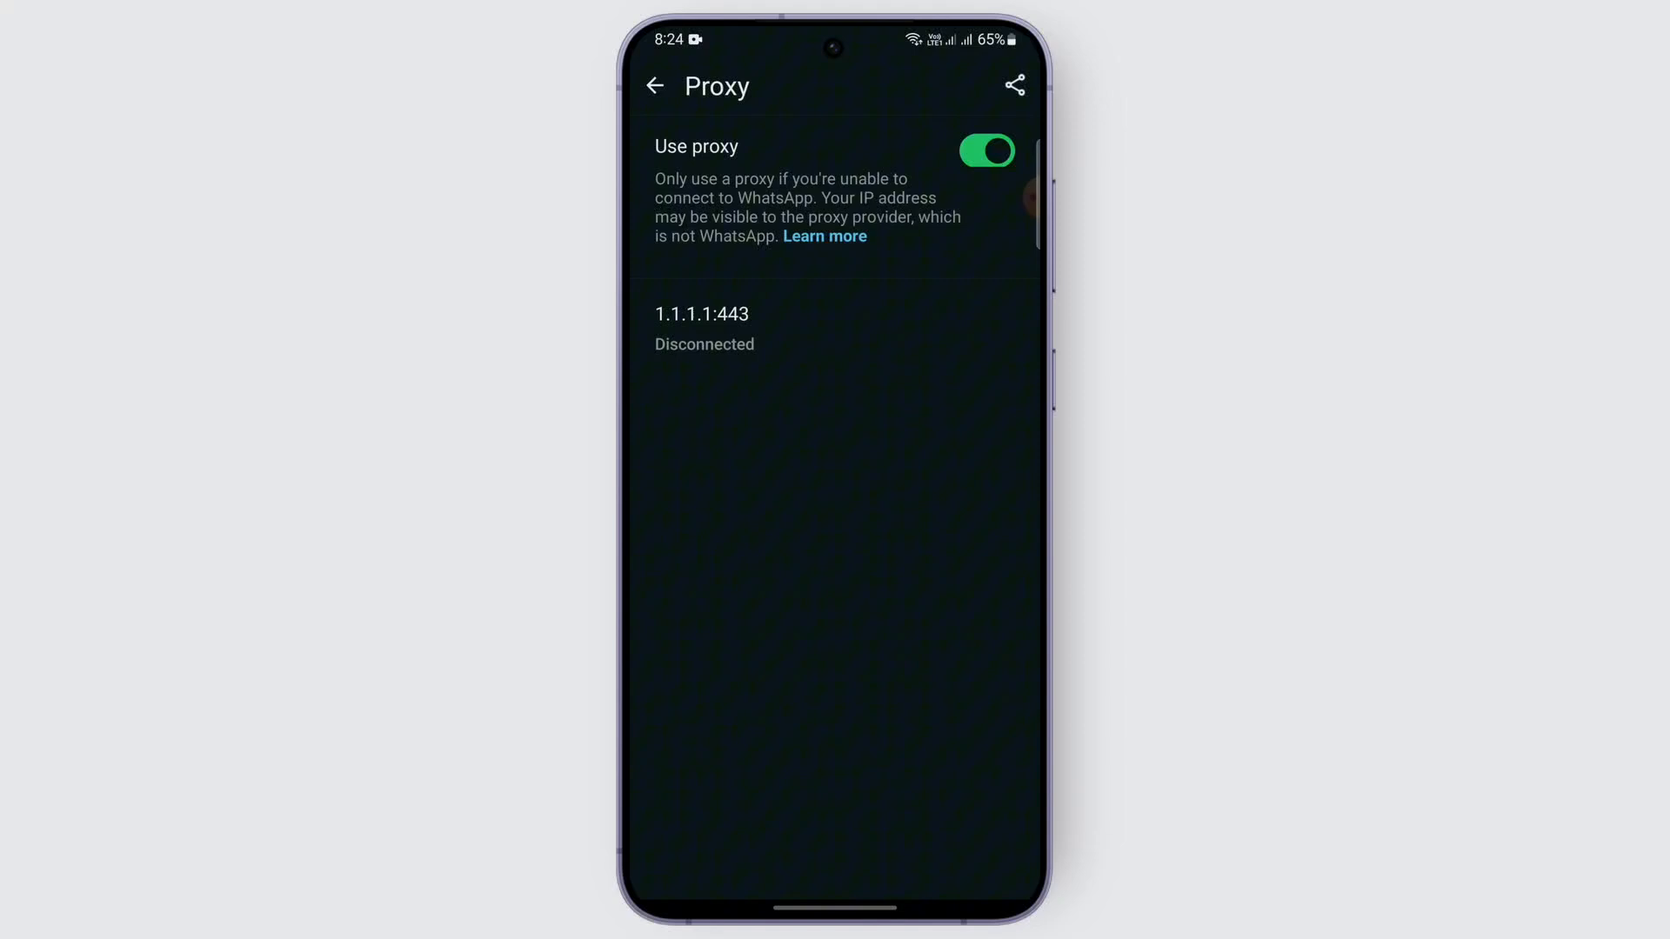
pyautogui.click(701, 313)
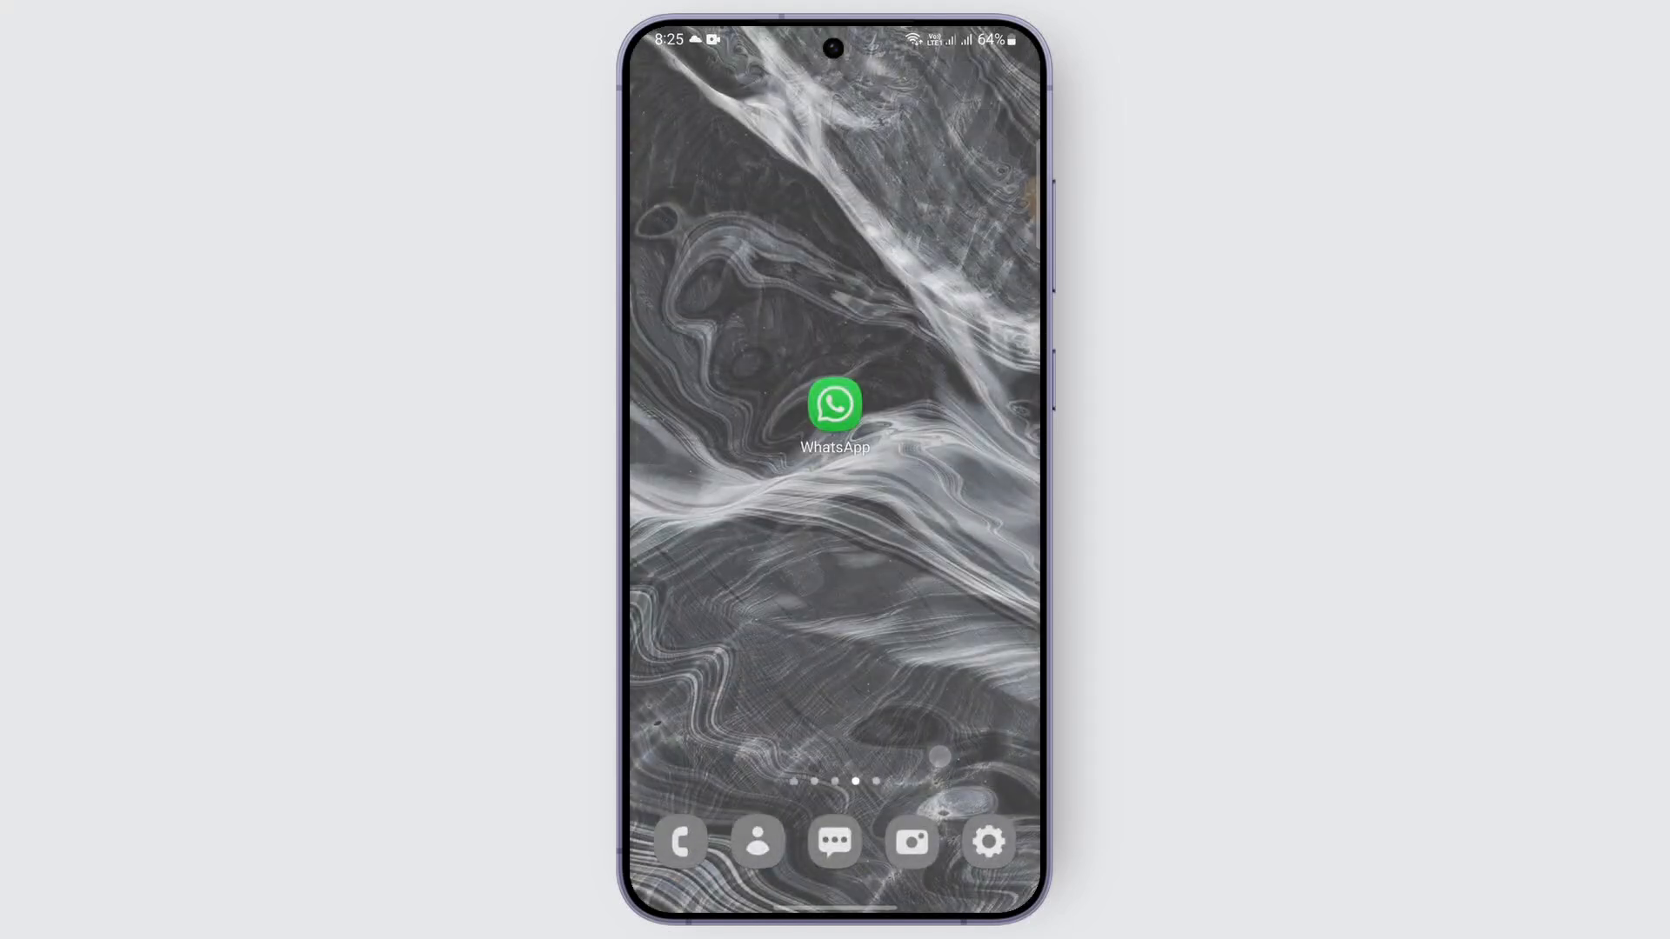
# Step: Reopen WhatsApp, return to the Proxy page and switch Use proxy off
pyautogui.click(833, 406)
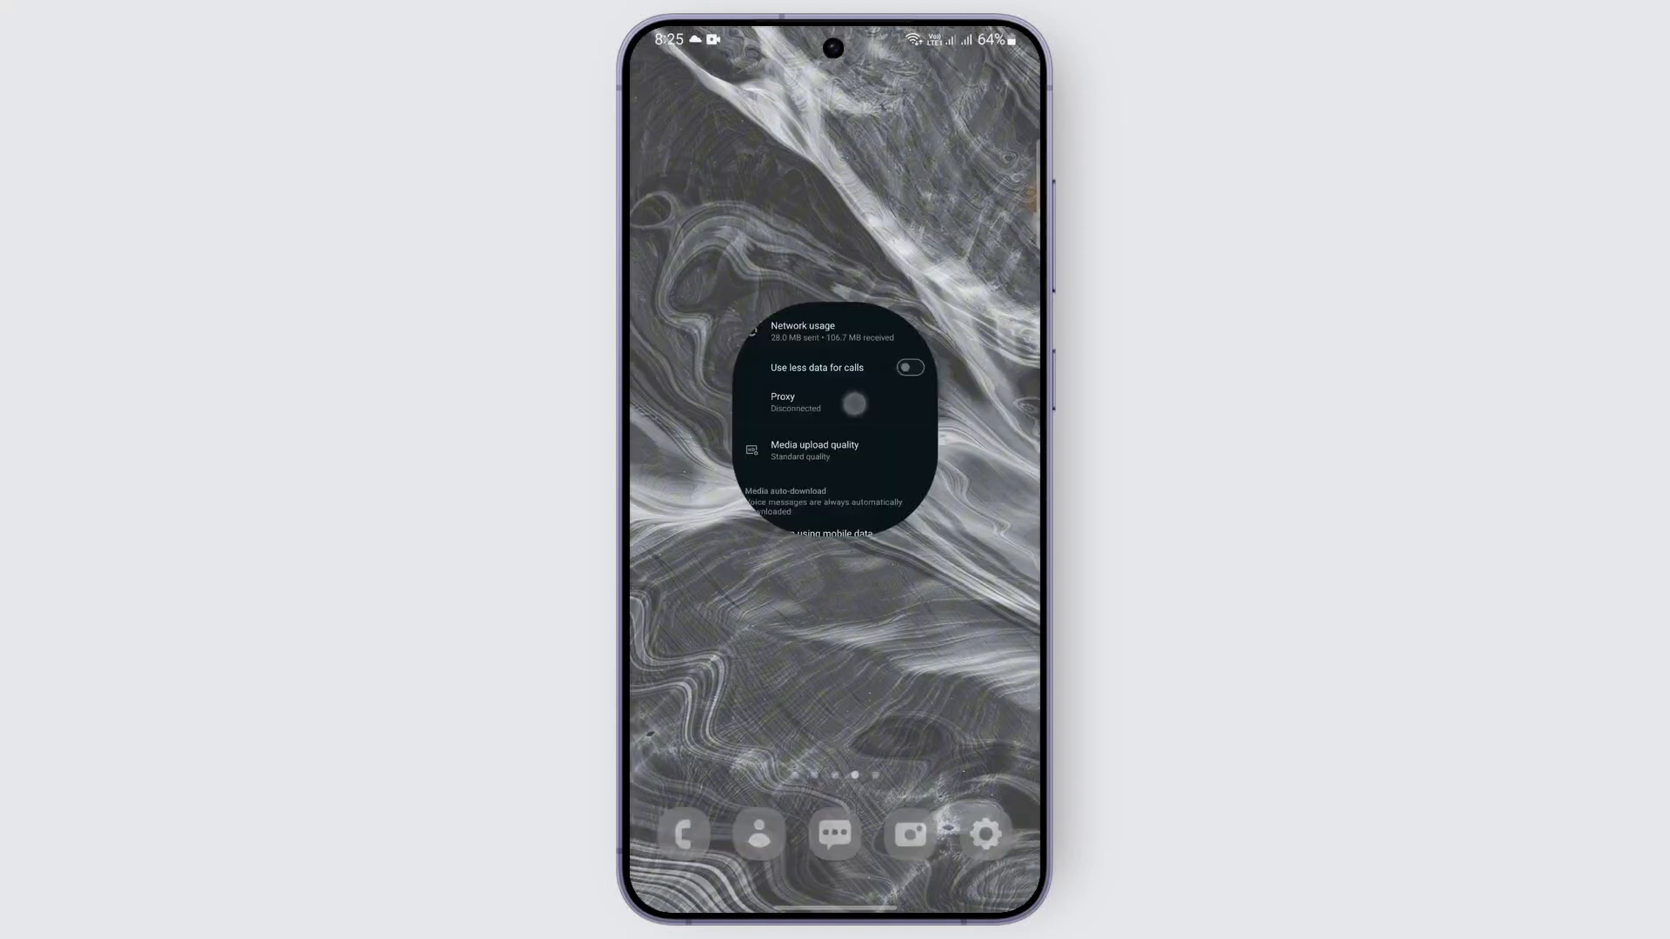
pyautogui.click(793, 402)
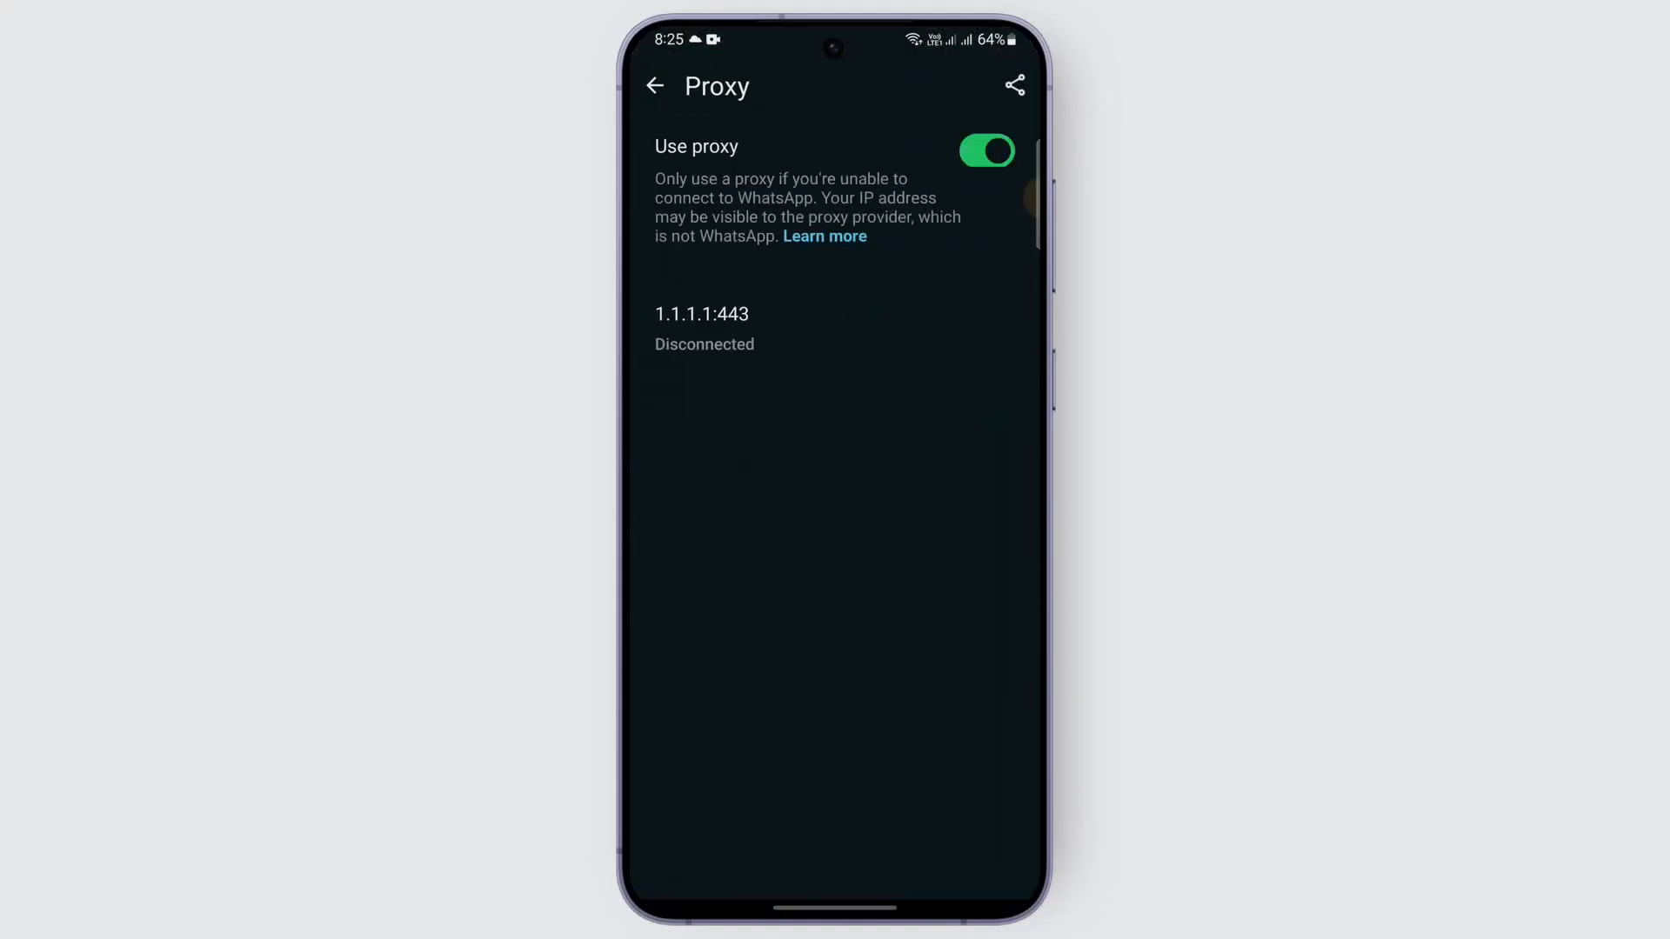
pyautogui.click(987, 150)
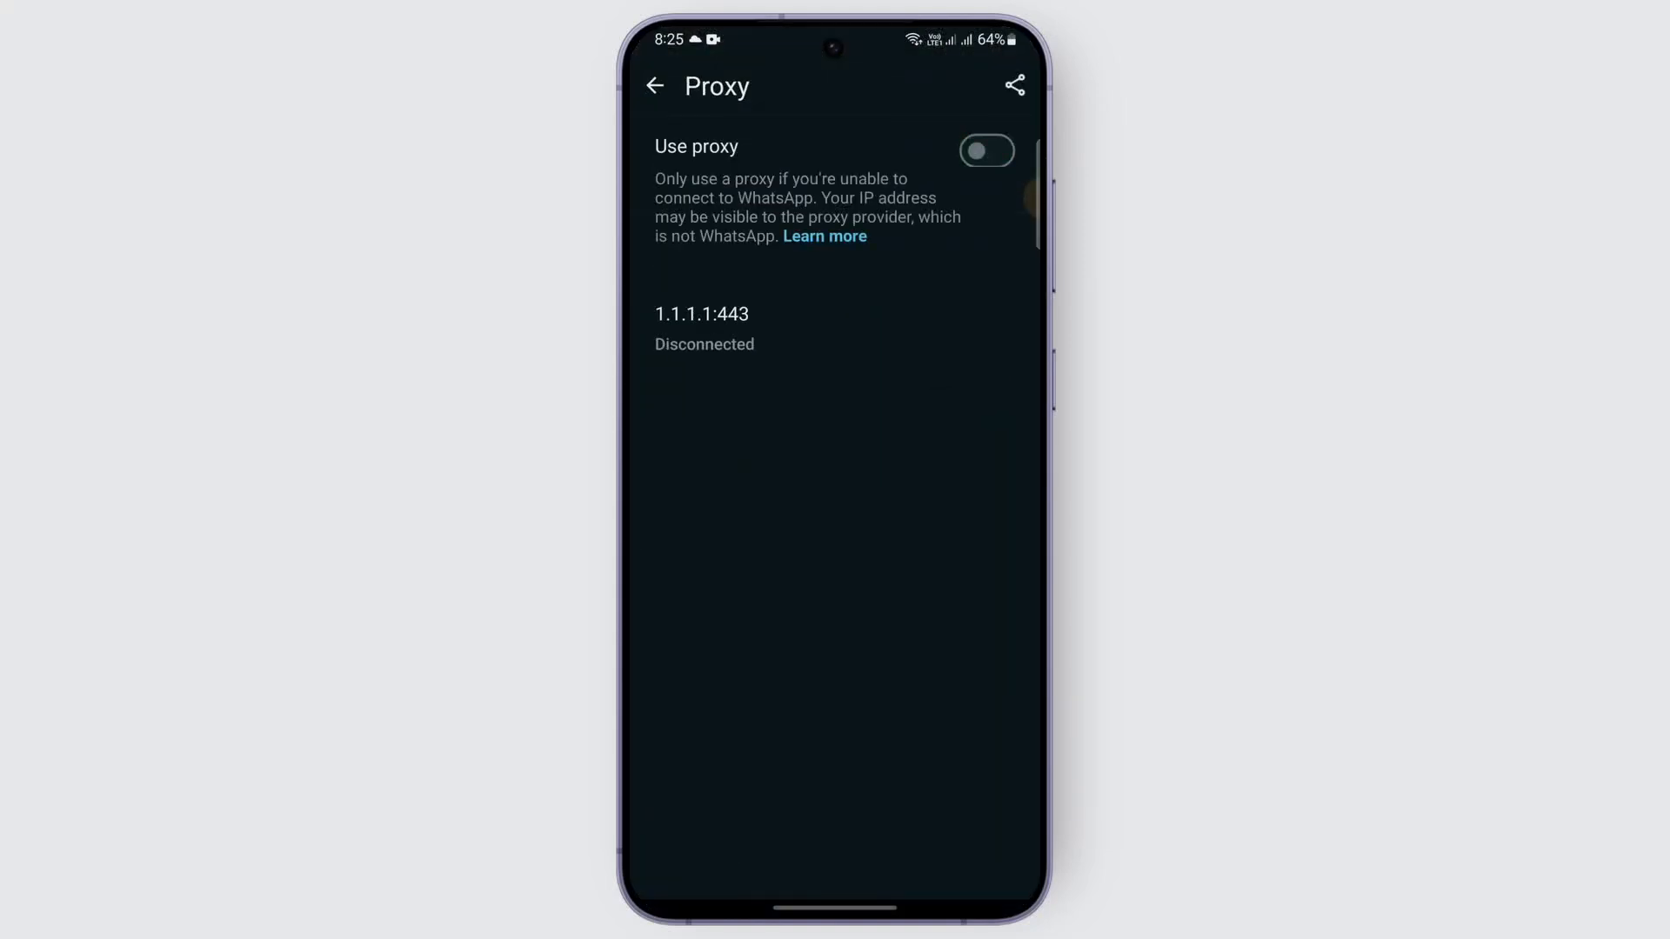